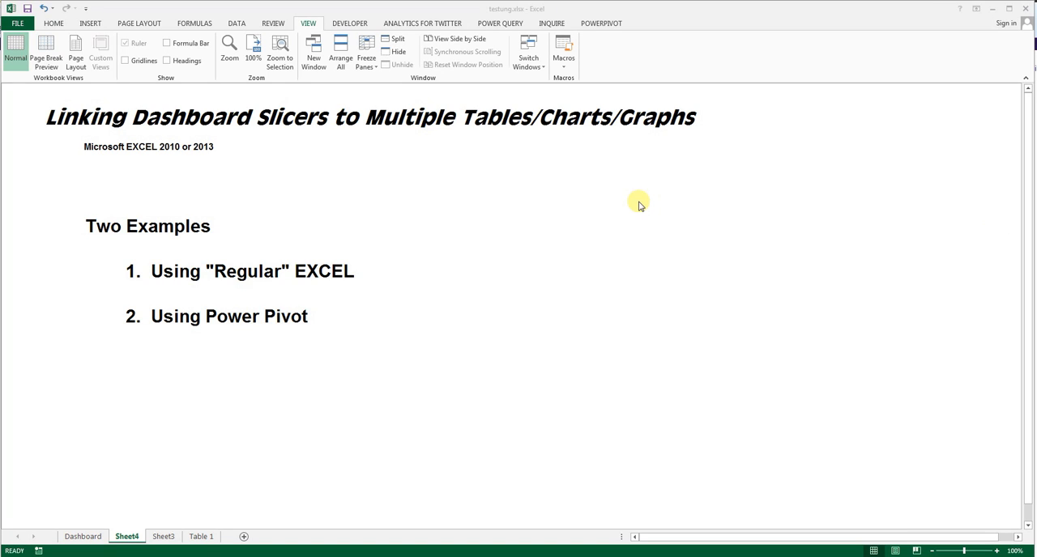
{"action": "mouse_move", "coordinate": [556, 182]}
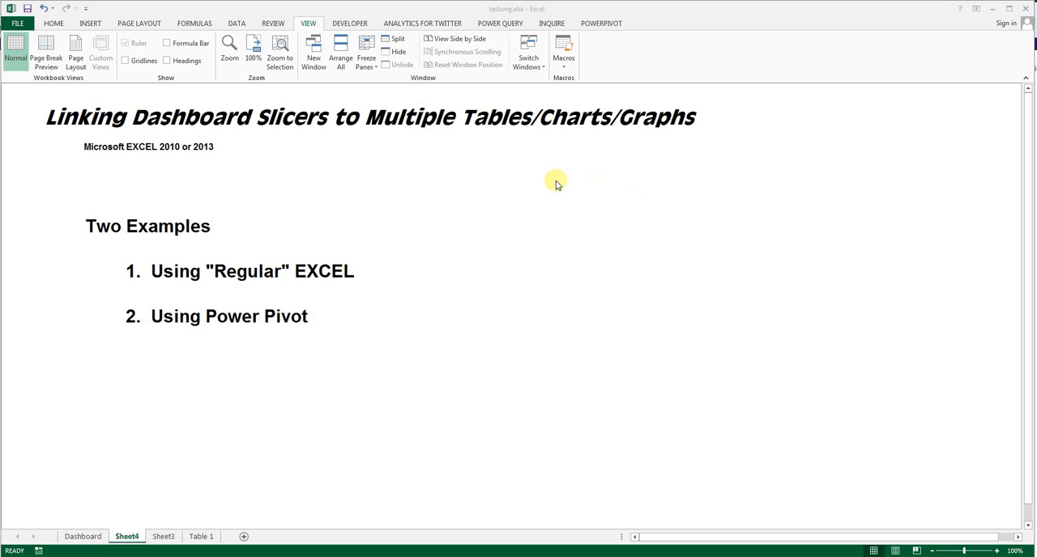
{"action": "mouse_move", "coordinate": [479, 200]}
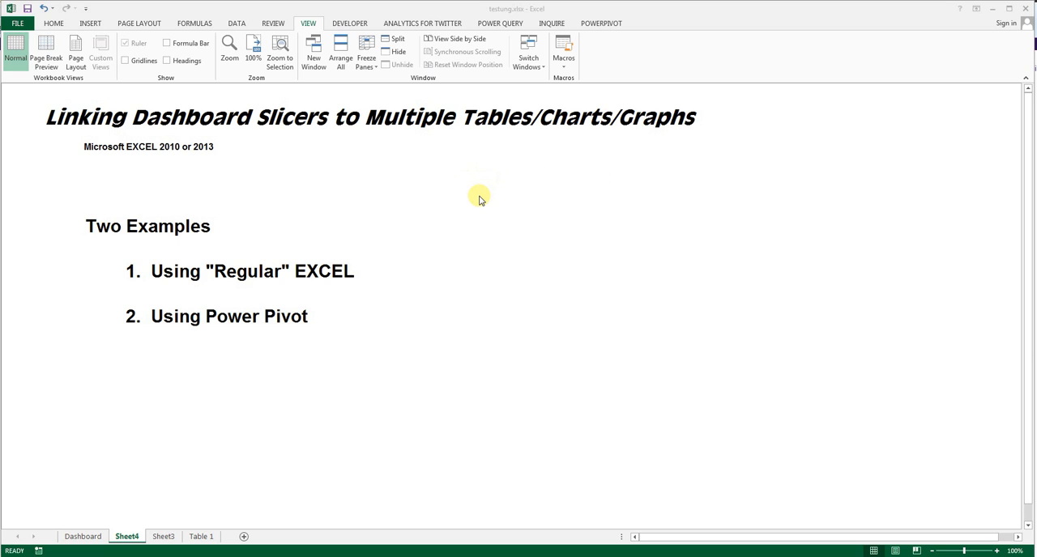
{"action": "mouse_move", "coordinate": [452, 193]}
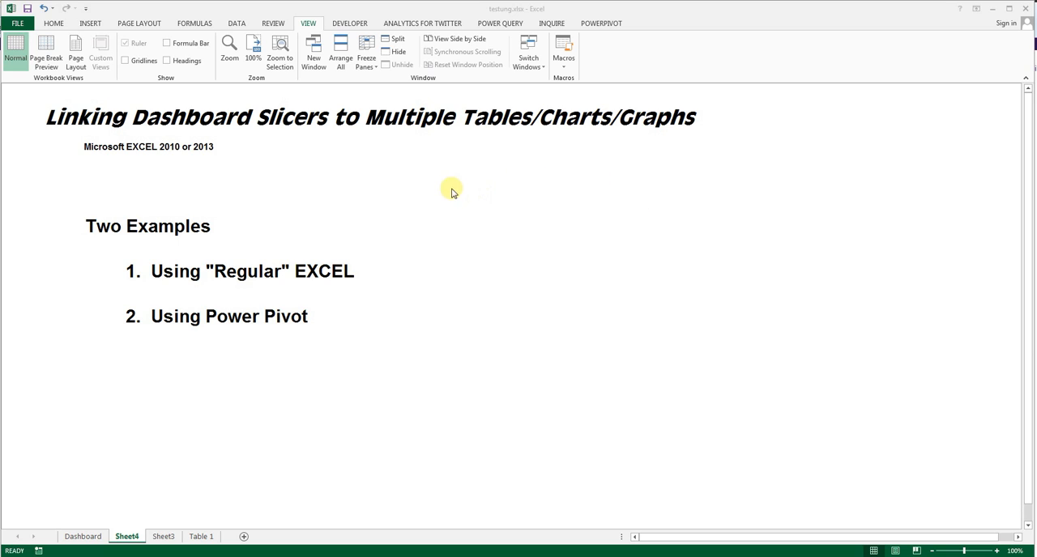
{"action": "mouse_move", "coordinate": [533, 176]}
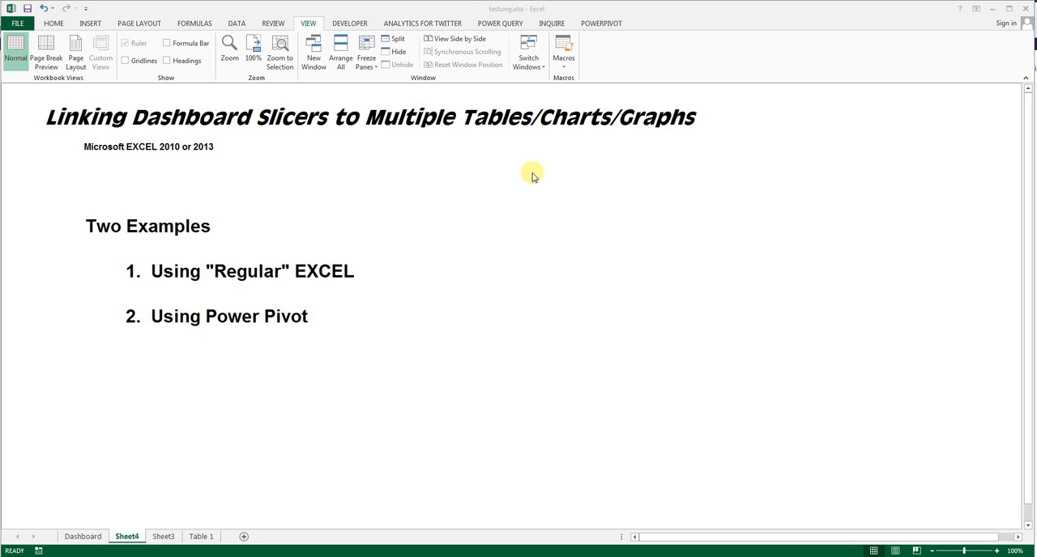
{"action": "mouse_move", "coordinate": [419, 203]}
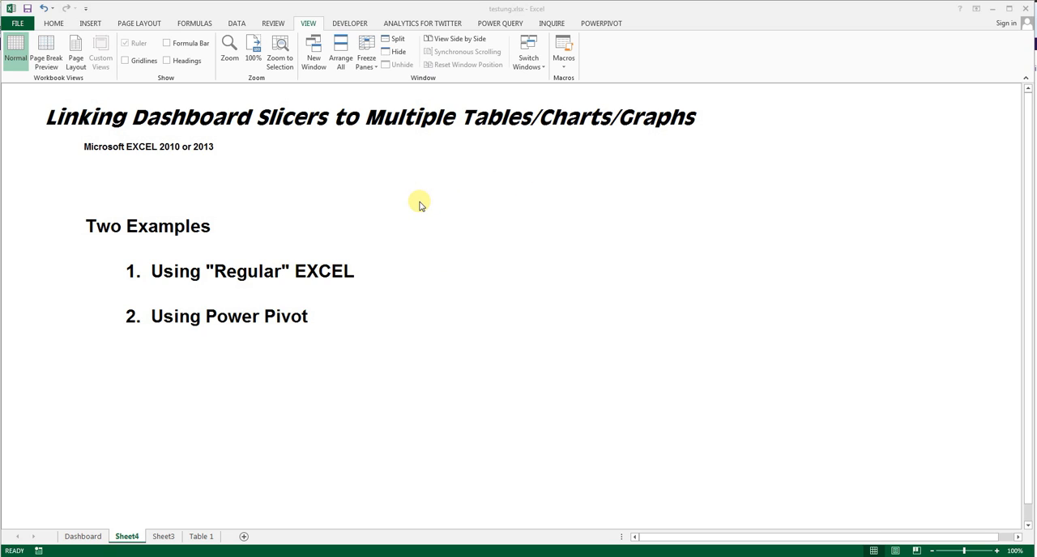
{"action": "mouse_move", "coordinate": [403, 215]}
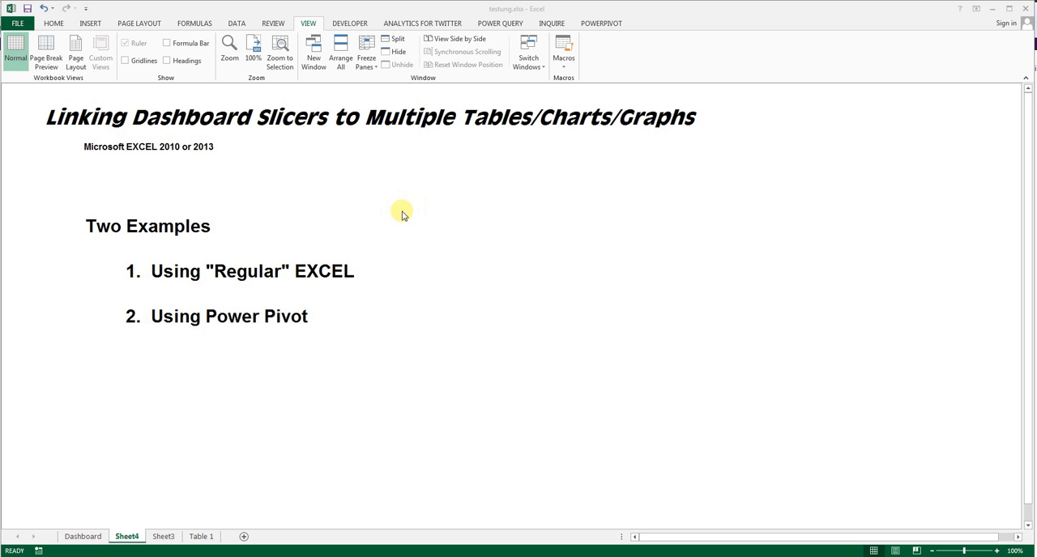
{"action": "mouse_move", "coordinate": [379, 230]}
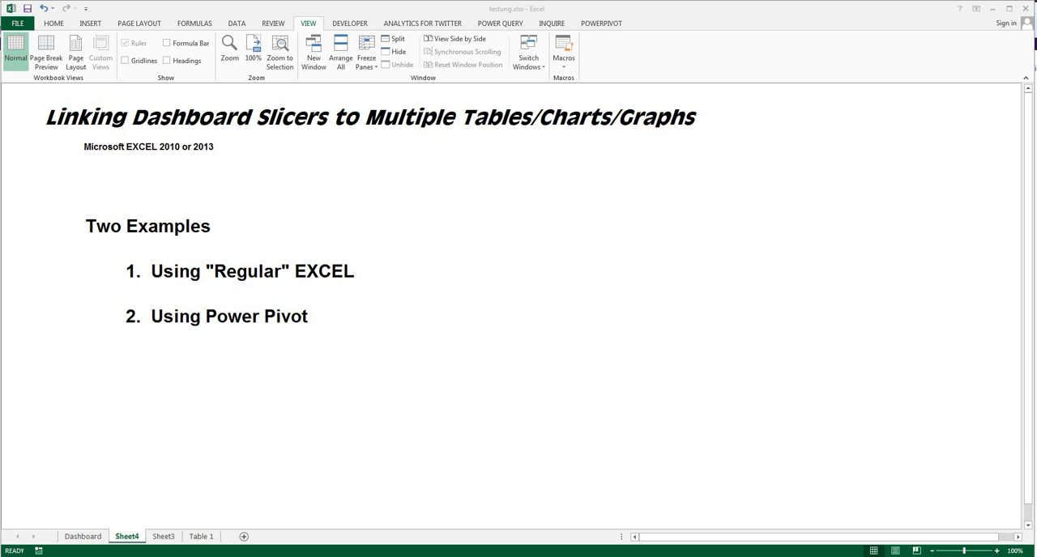
From Table 1, build a new-sheet pivot table counting Reg per Act (total 3658)
{"action": "left_click", "coordinate": [201, 536]}
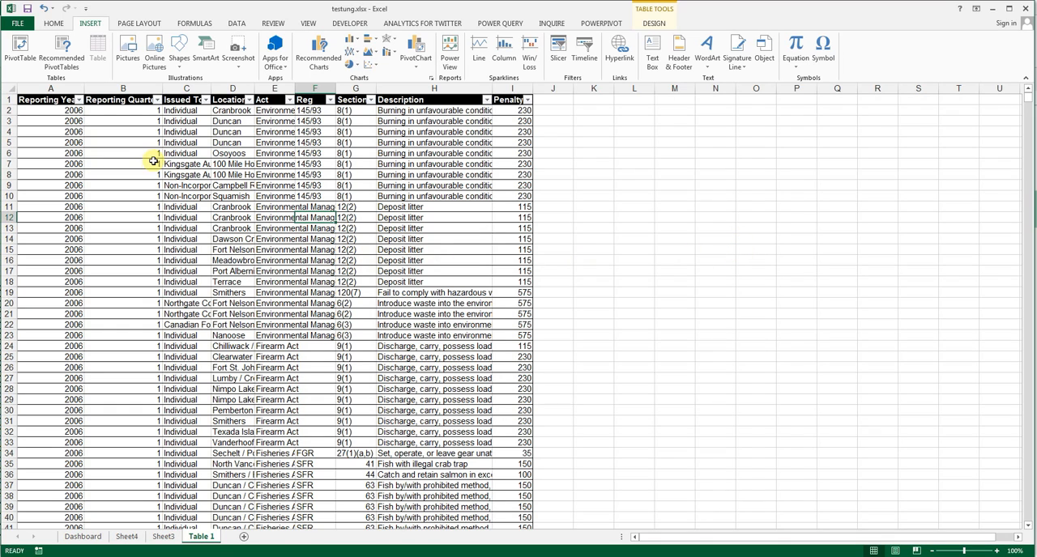
{"action": "mouse_move", "coordinate": [128, 173]}
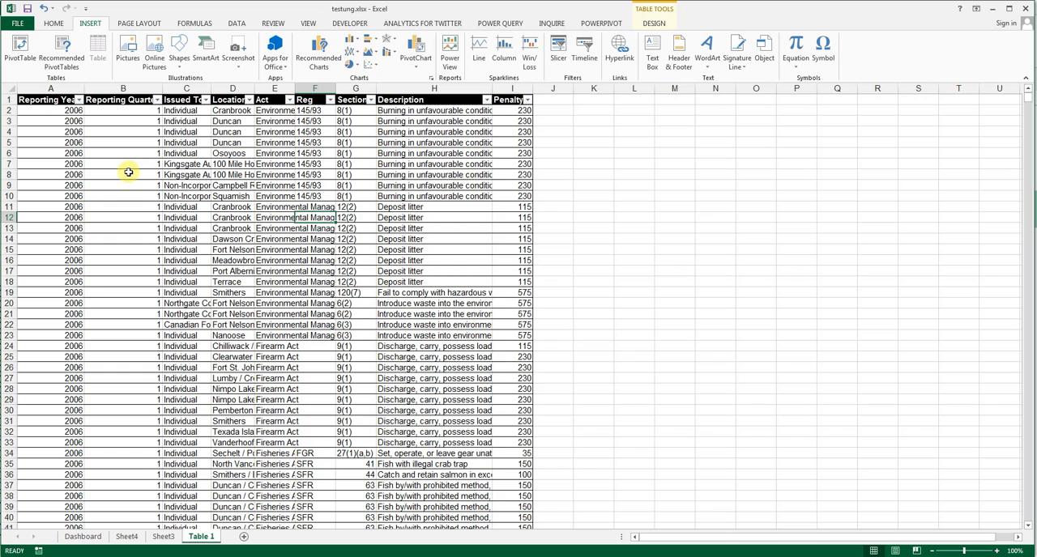
{"action": "mouse_move", "coordinate": [160, 189]}
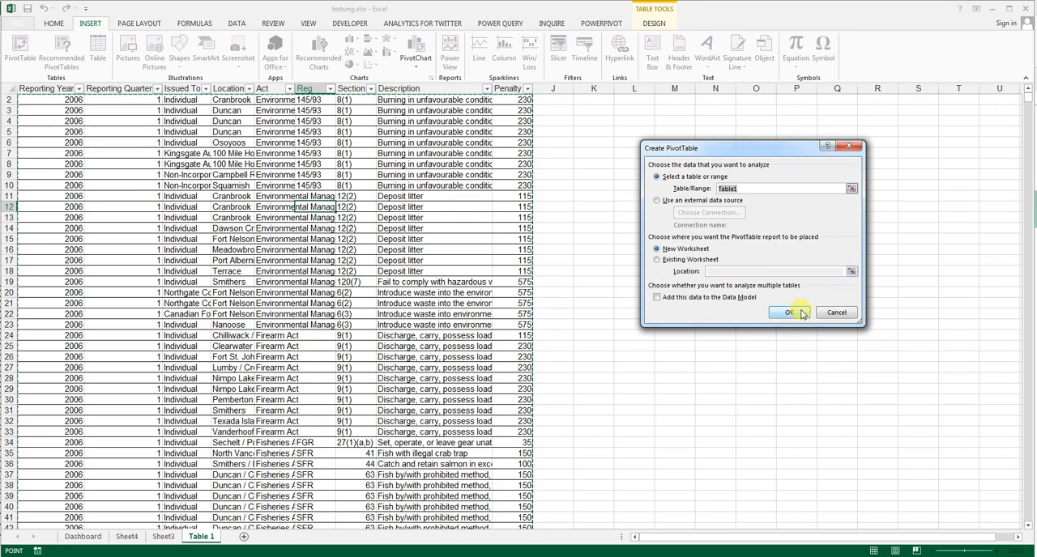
{"action": "left_click", "coordinate": [787, 312]}
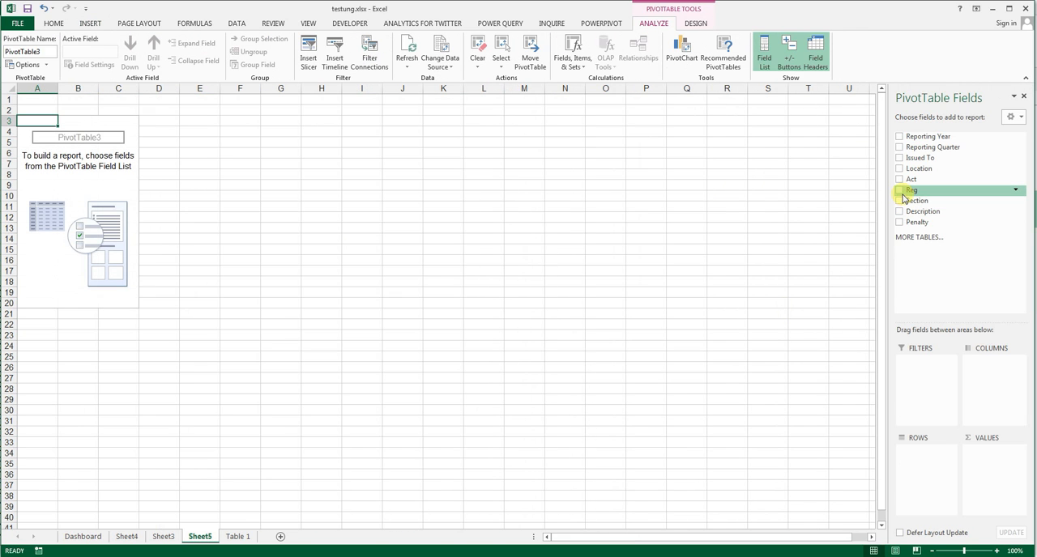
{"action": "mouse_move", "coordinate": [920, 157]}
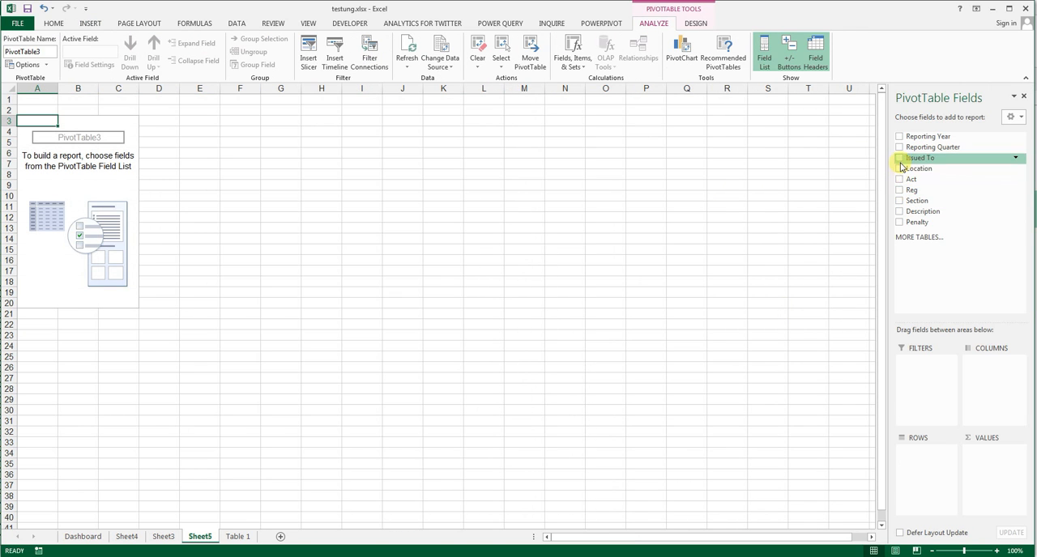
{"action": "left_click", "coordinate": [898, 158]}
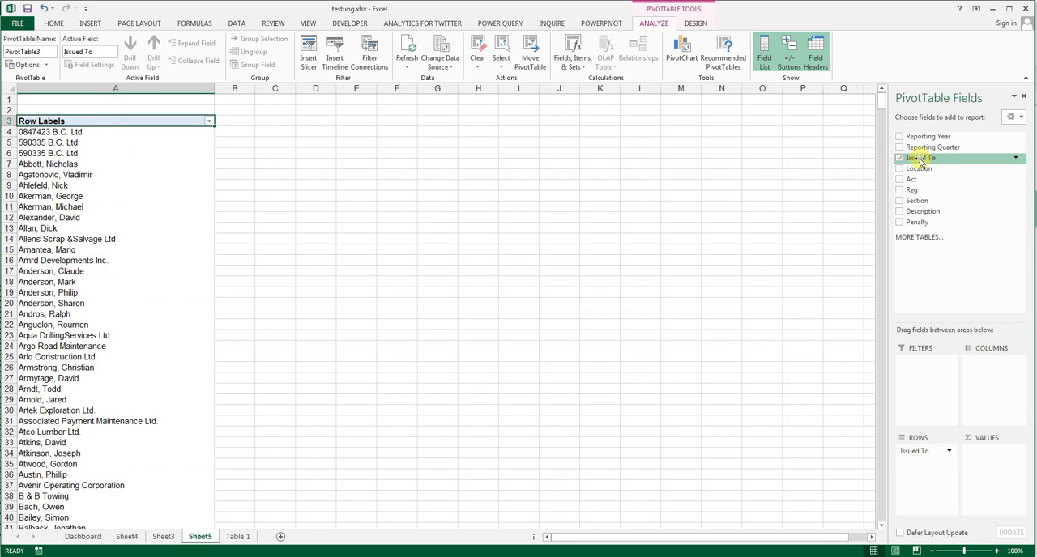
{"action": "left_click", "coordinate": [899, 157]}
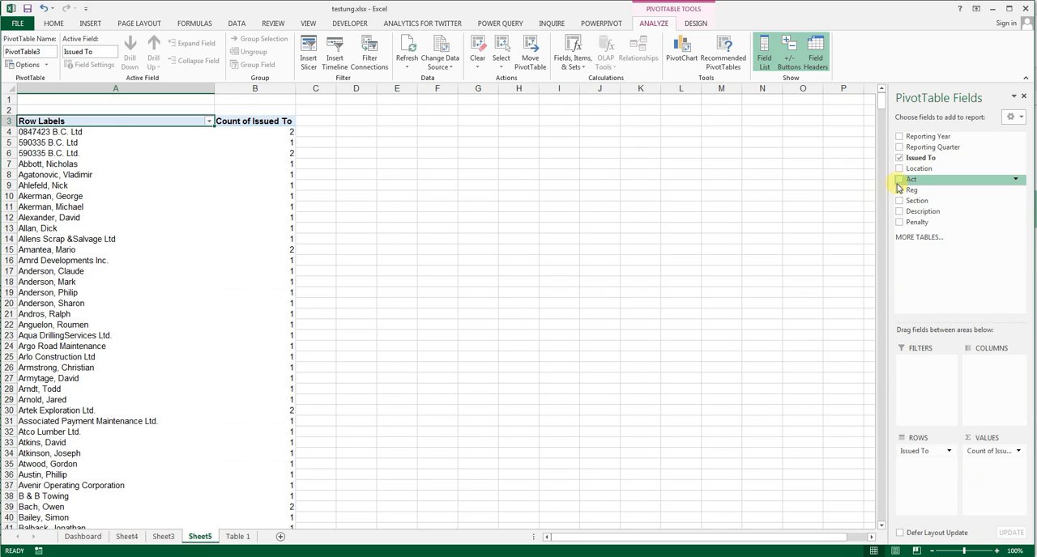
{"action": "left_click", "coordinate": [899, 179]}
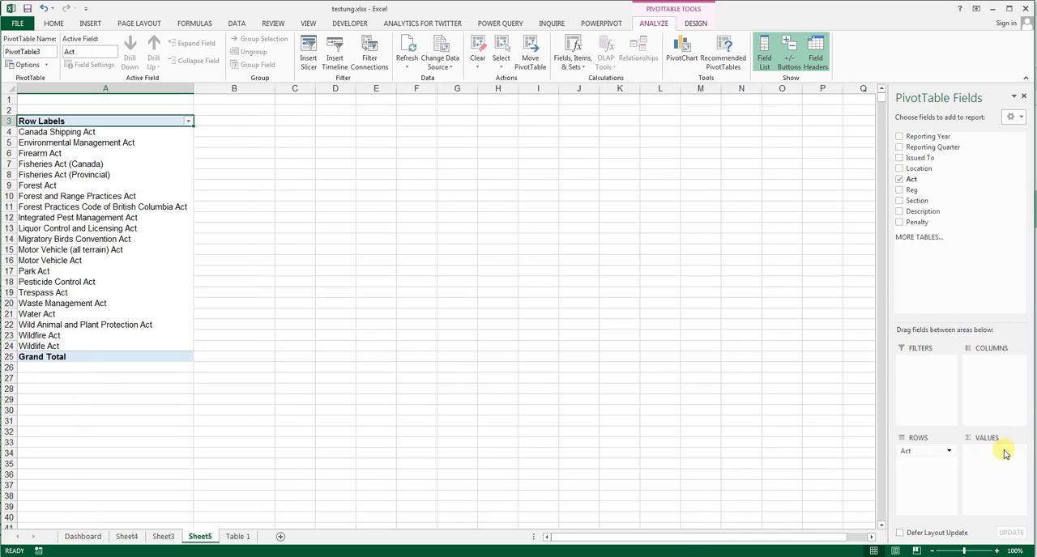
{"action": "left_click", "coordinate": [899, 190]}
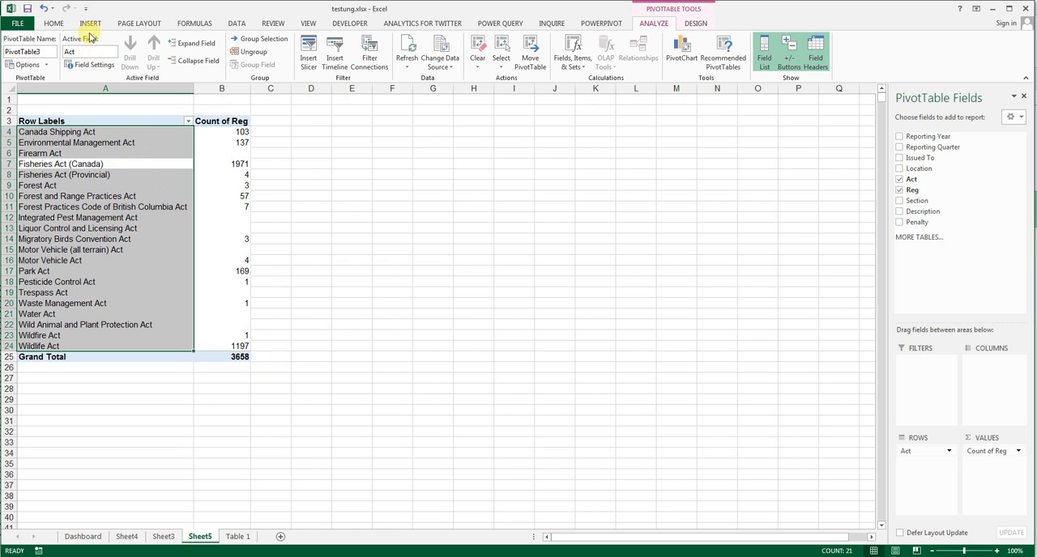
{"action": "left_click", "coordinate": [89, 23]}
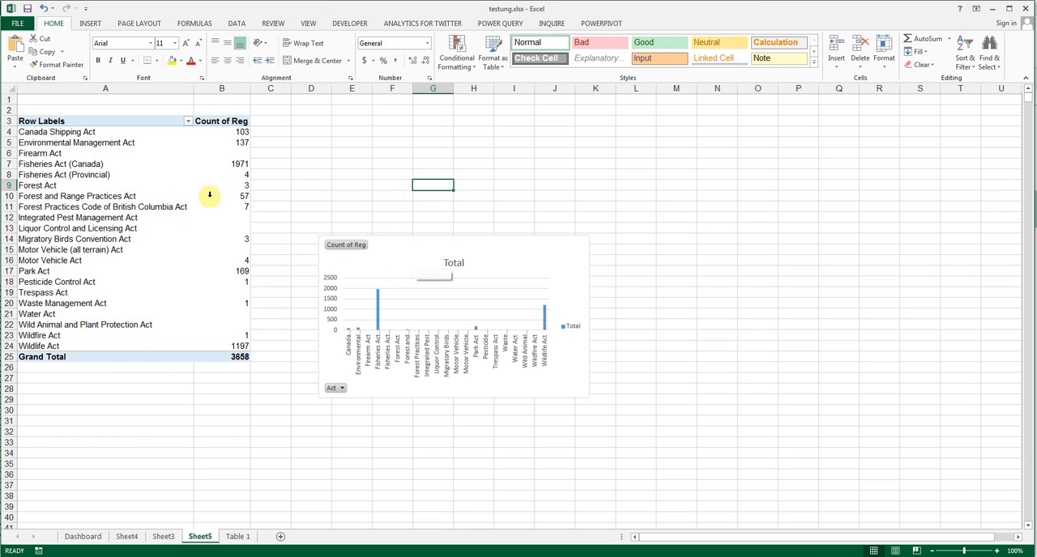
On the Dashboard, filter to quarters 1 and 2, then clear quarter and year filters
{"action": "left_click", "coordinate": [82, 536]}
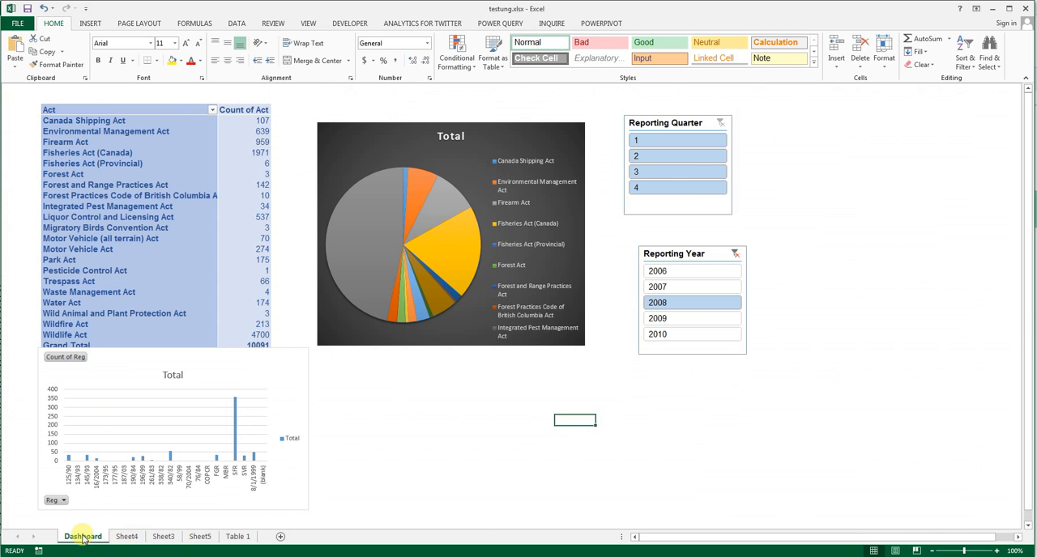
{"action": "mouse_move", "coordinate": [183, 485]}
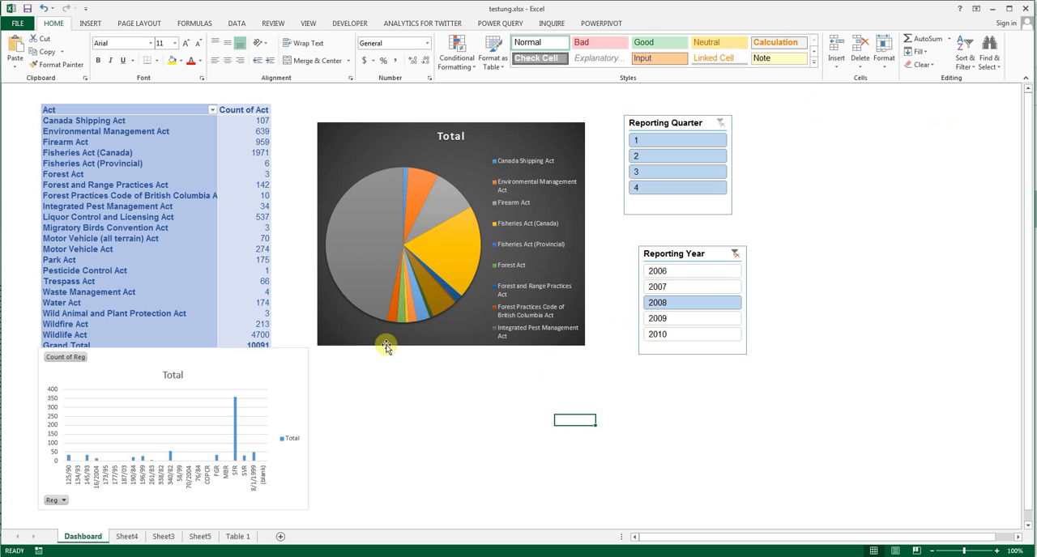
{"action": "mouse_move", "coordinate": [624, 130]}
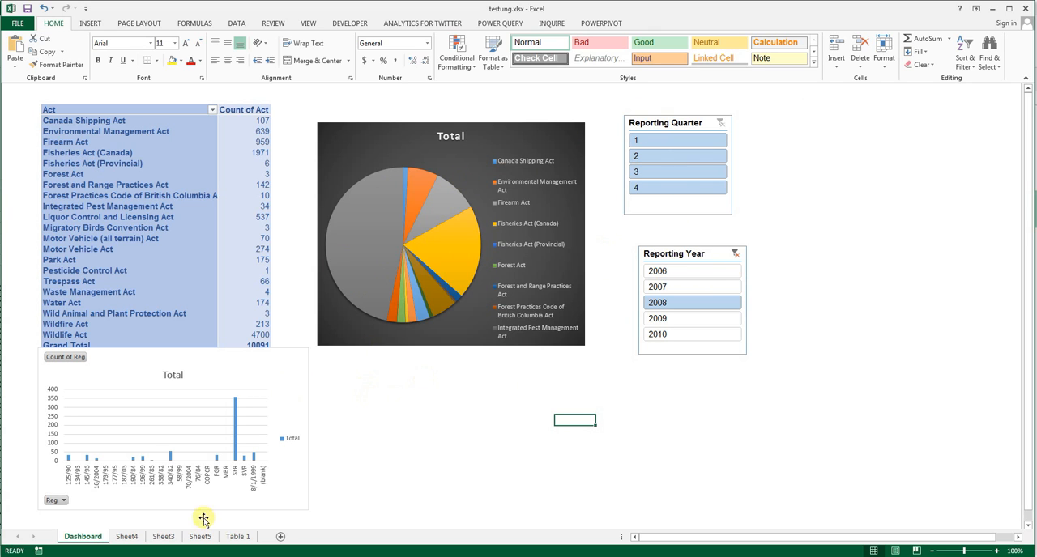
{"action": "mouse_move", "coordinate": [679, 122]}
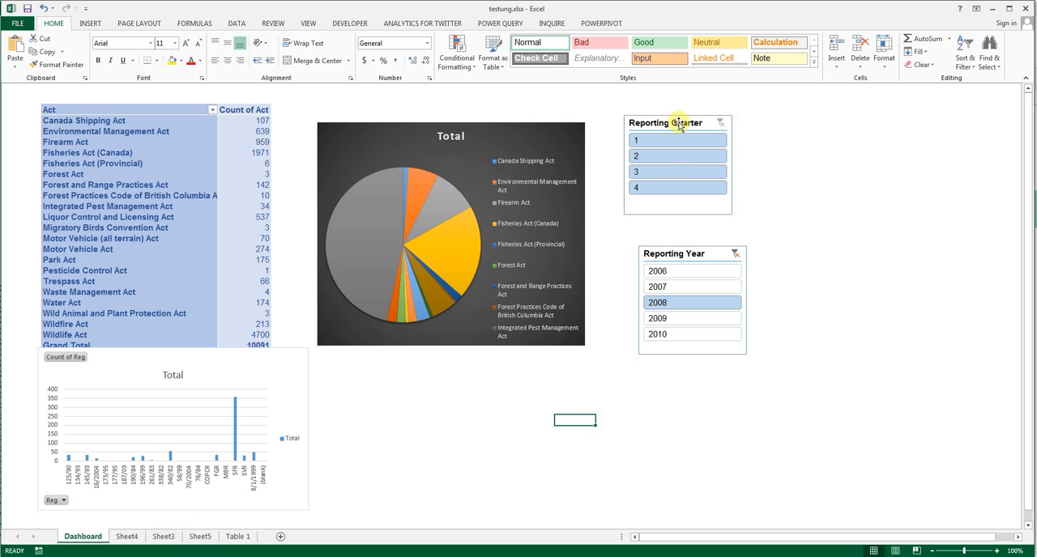
{"action": "left_click", "coordinate": [677, 140]}
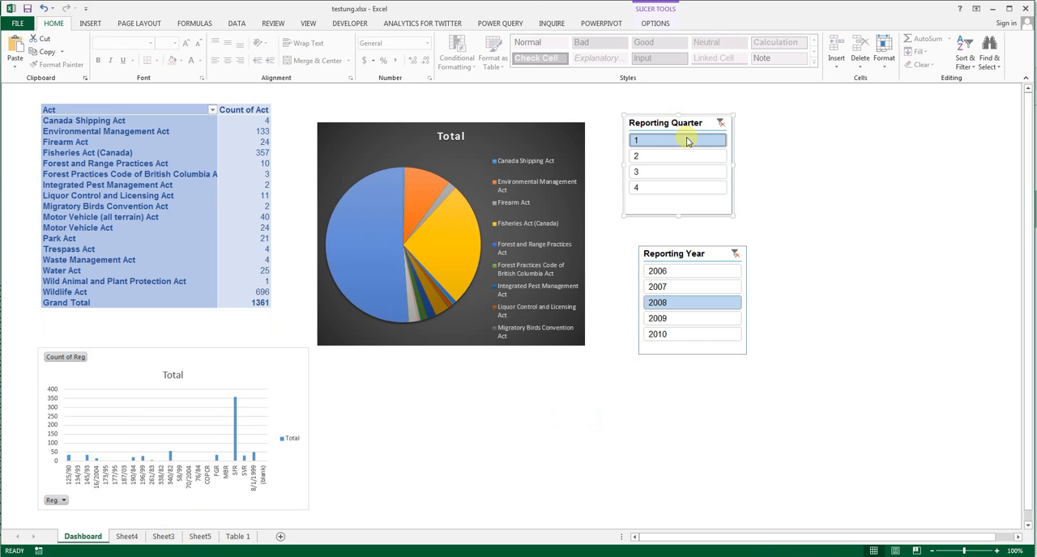
{"action": "left_click", "coordinate": [677, 155]}
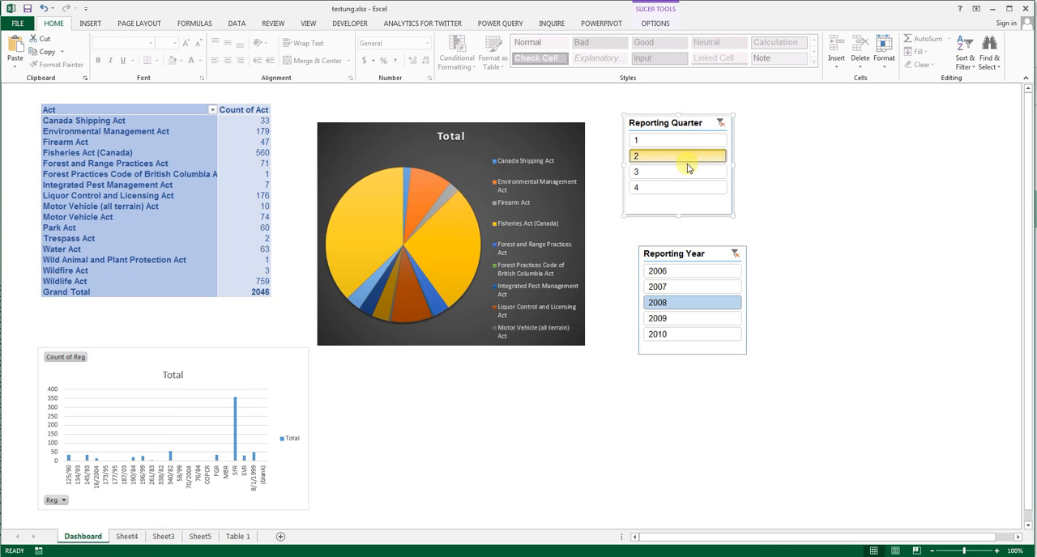
{"action": "left_click", "coordinate": [656, 188]}
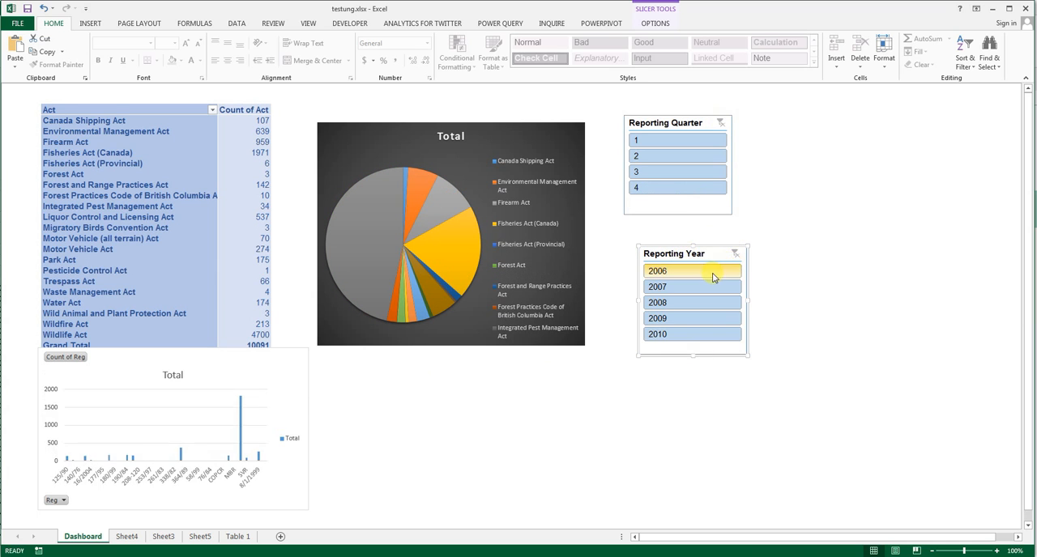
{"action": "left_click", "coordinate": [692, 286]}
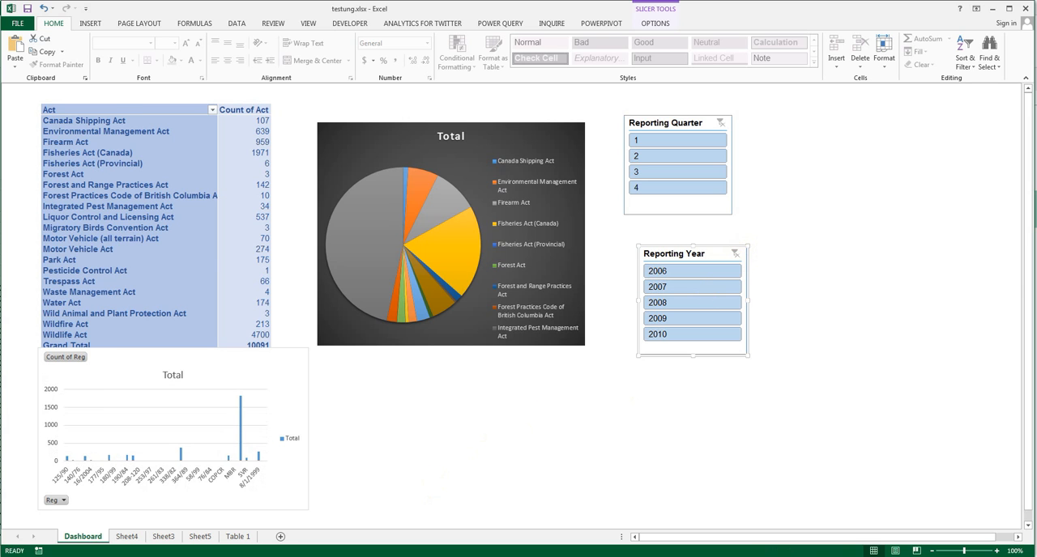
Switch back to Sheet5 with the Reg-per-Act pivot table and column chart
{"action": "left_click", "coordinate": [199, 536]}
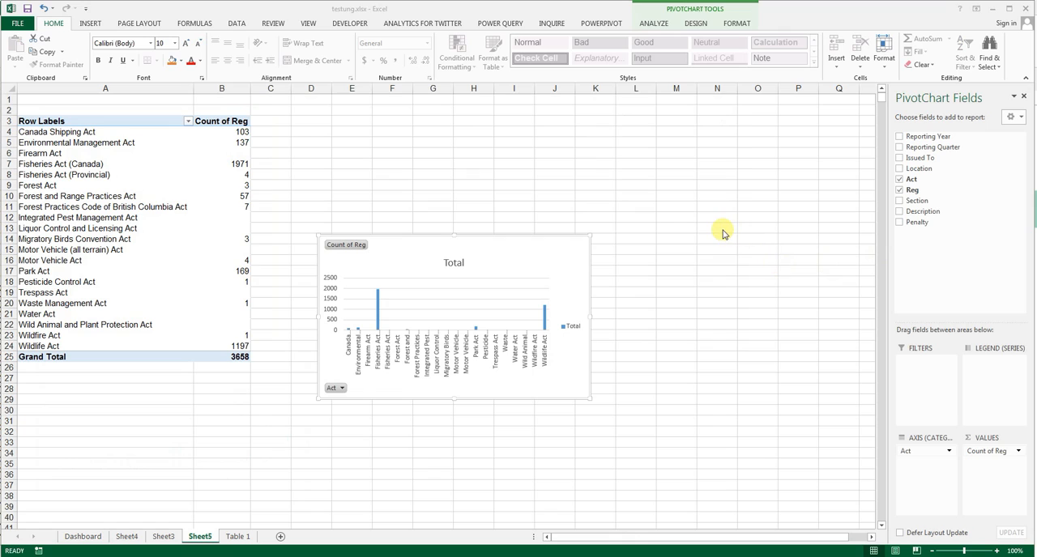
{"action": "mouse_move", "coordinate": [480, 257]}
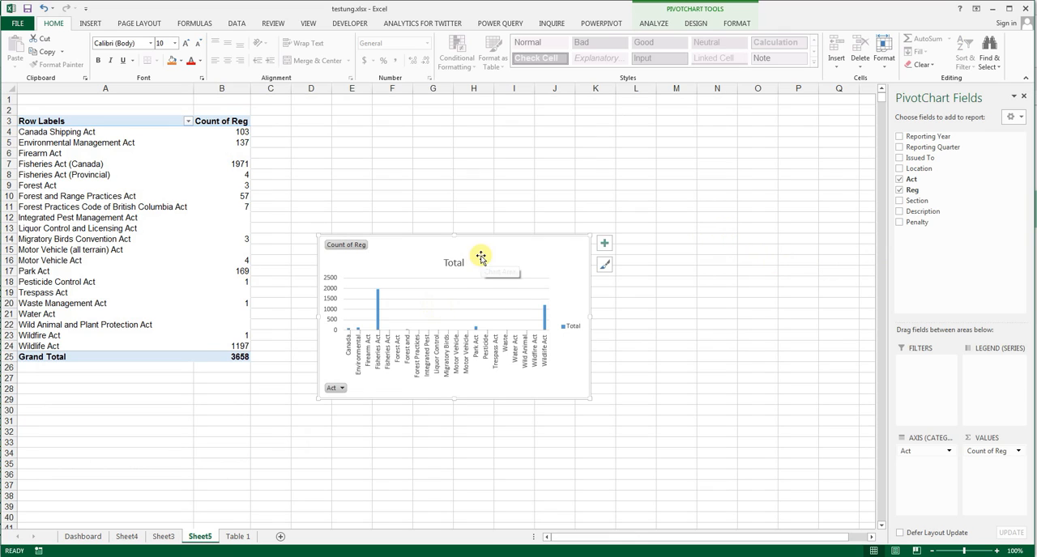
{"action": "mouse_move", "coordinate": [491, 253]}
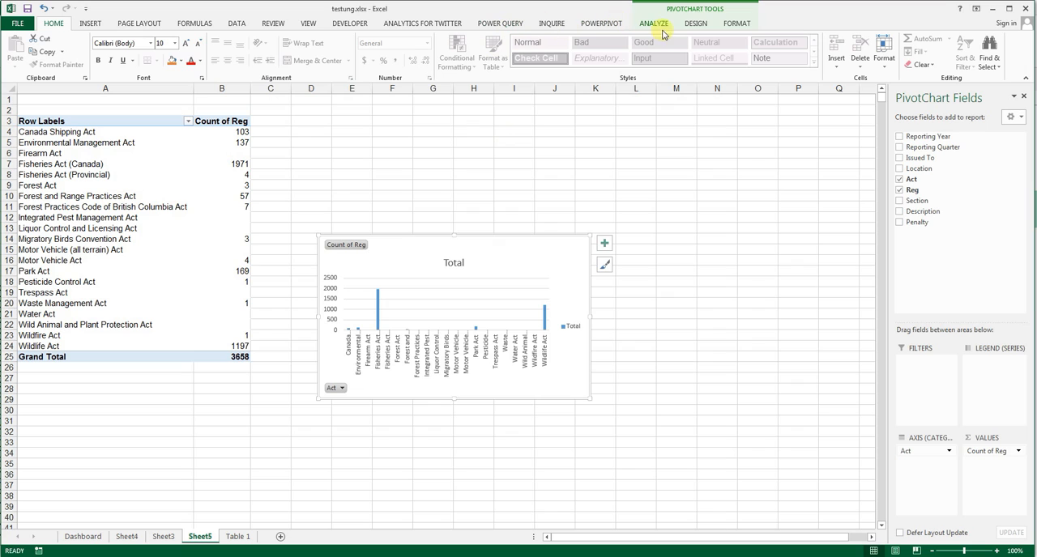
Use Move Chart to place the Reg-per-Act column pivot chart on the Dashboard sheet
{"action": "left_click", "coordinate": [653, 22]}
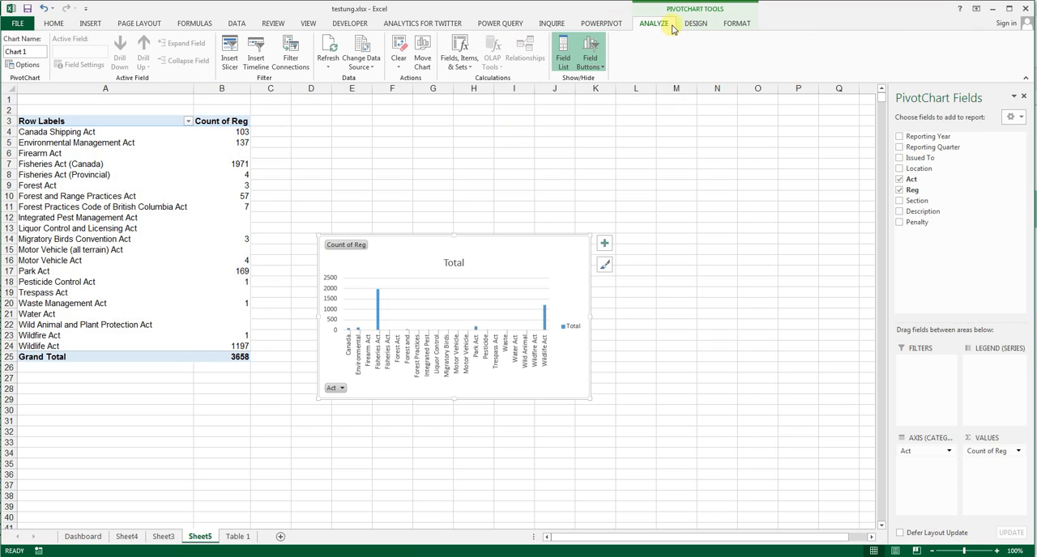
{"action": "left_click", "coordinate": [422, 48]}
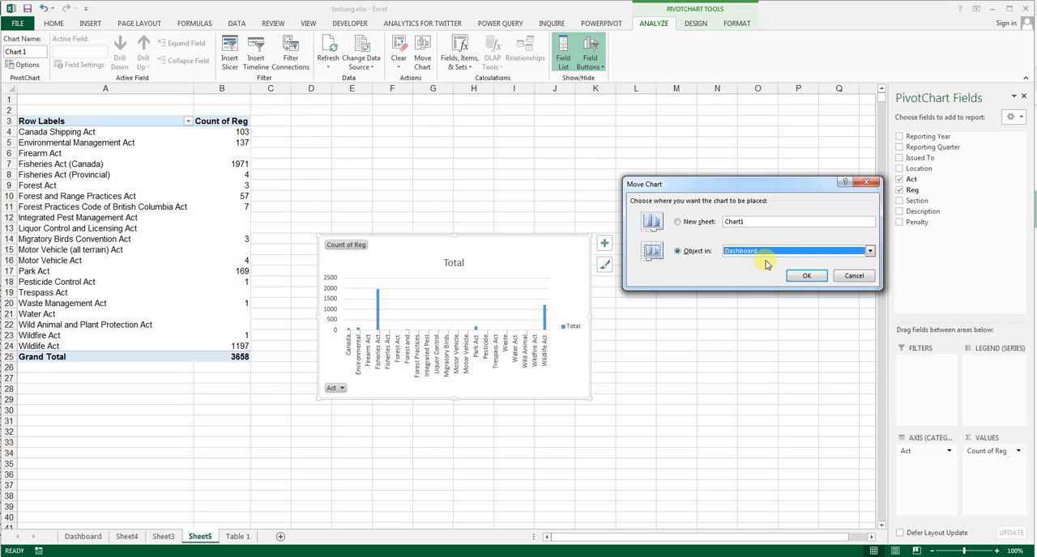
{"action": "left_click", "coordinate": [805, 275]}
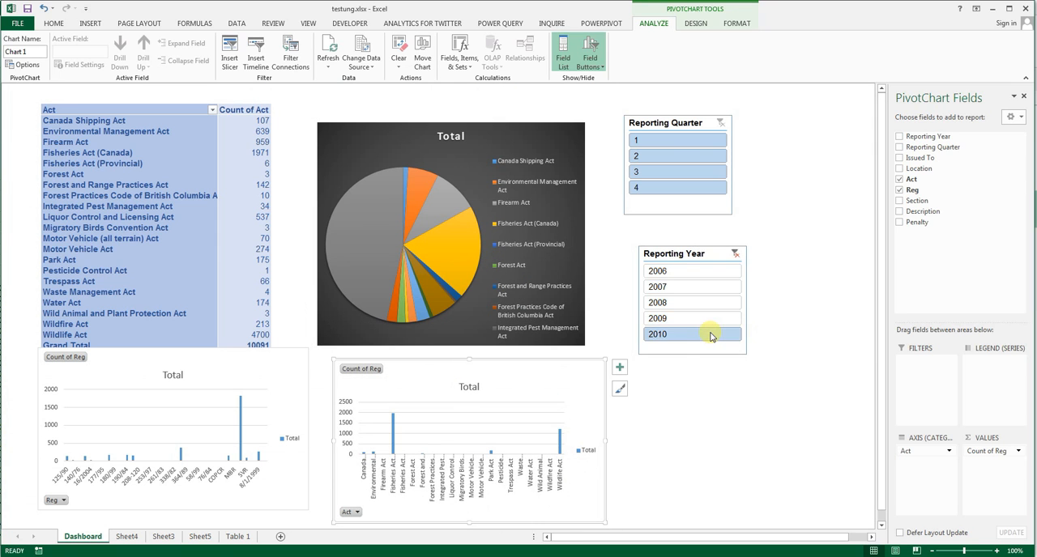
{"action": "left_click", "coordinate": [691, 318]}
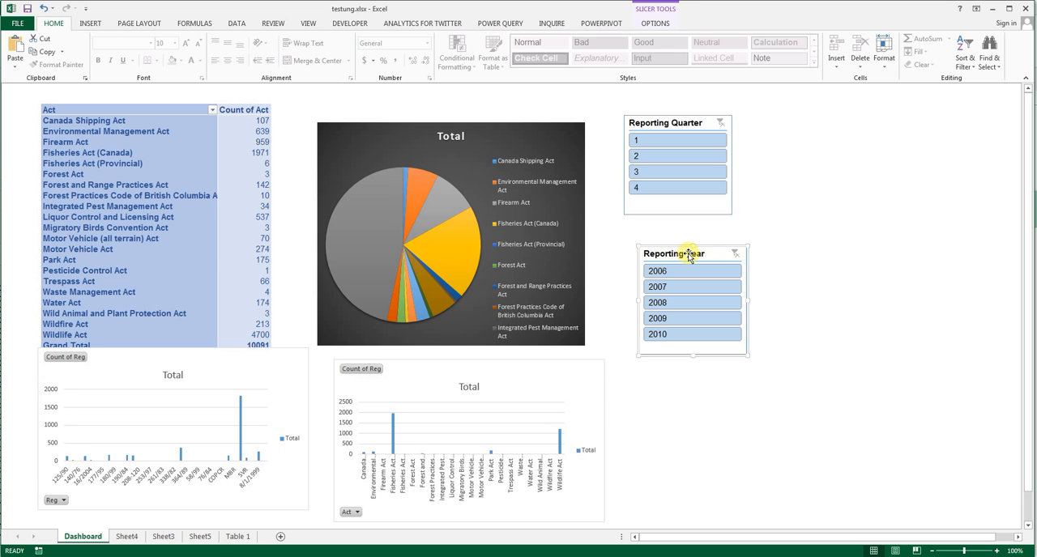
{"action": "mouse_move", "coordinate": [571, 232]}
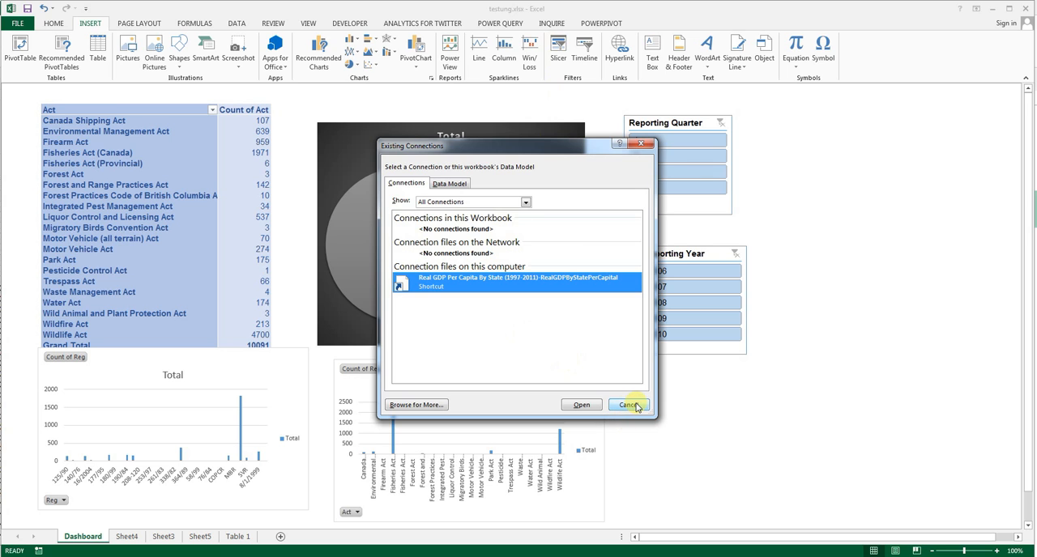
{"action": "left_click", "coordinate": [630, 404]}
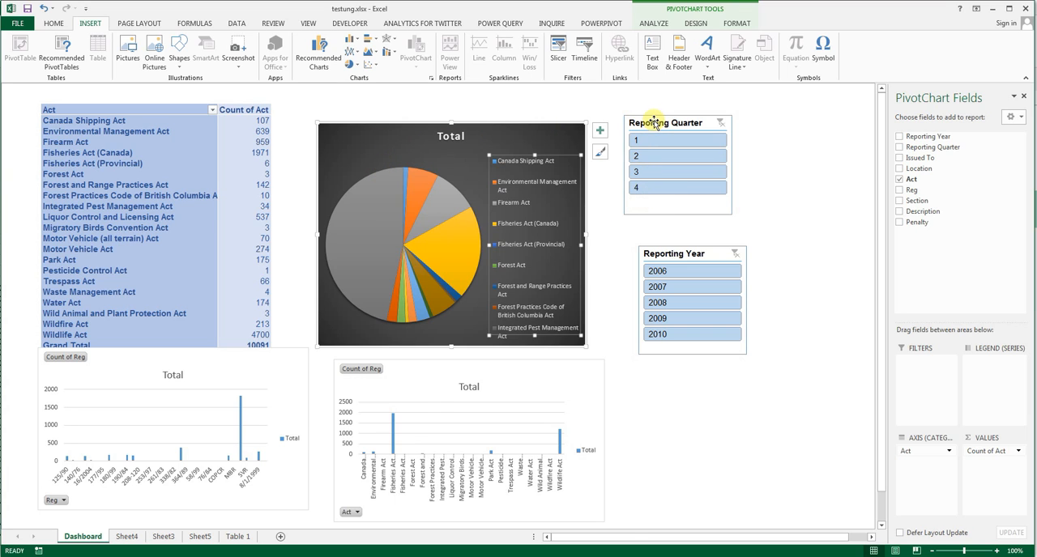
Add the Sheet3 pivot table to the Reporting Quarter slicer's report connections
{"action": "right_click", "coordinate": [664, 122]}
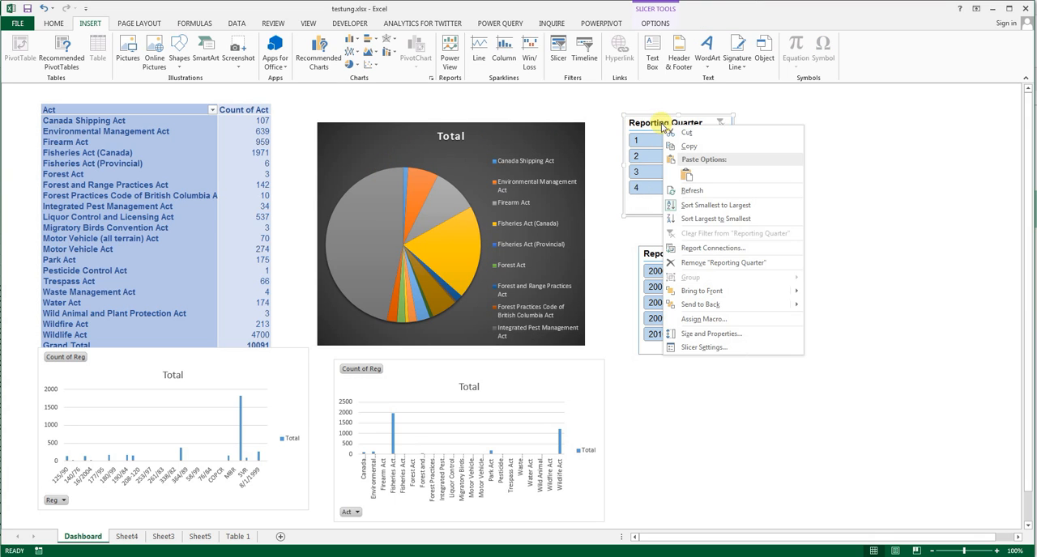
{"action": "left_click", "coordinate": [712, 248]}
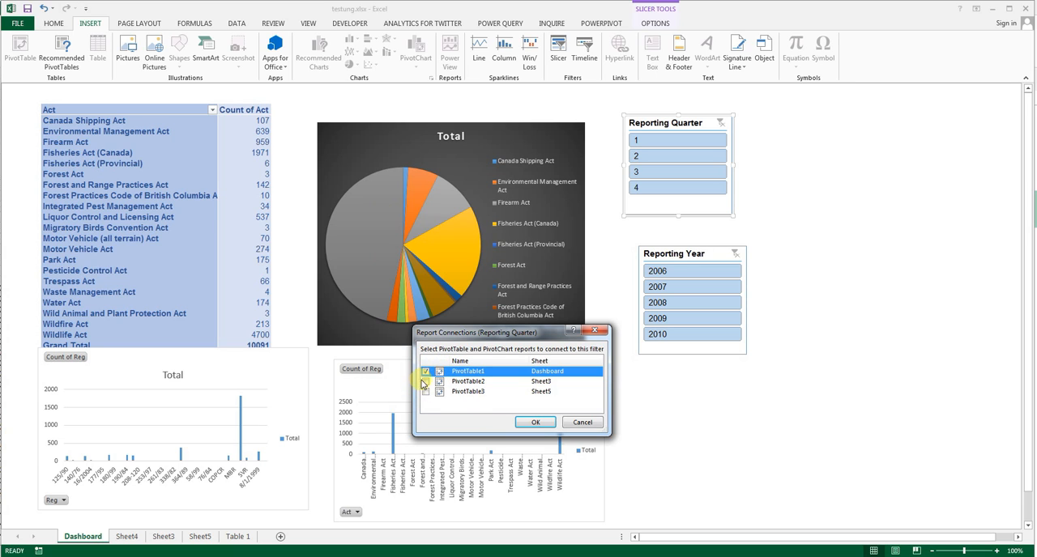
{"action": "left_click", "coordinate": [426, 391]}
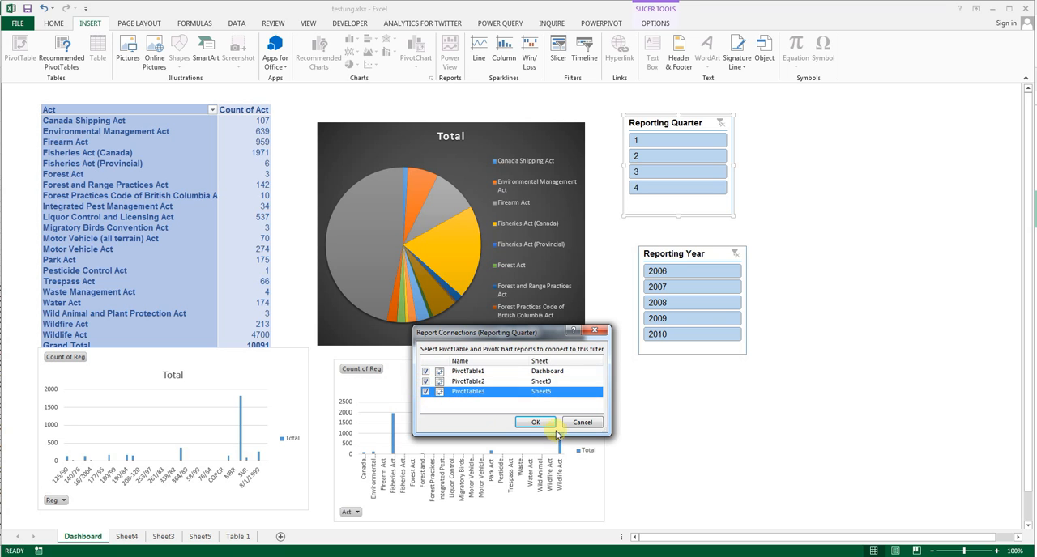
{"action": "left_click", "coordinate": [536, 422]}
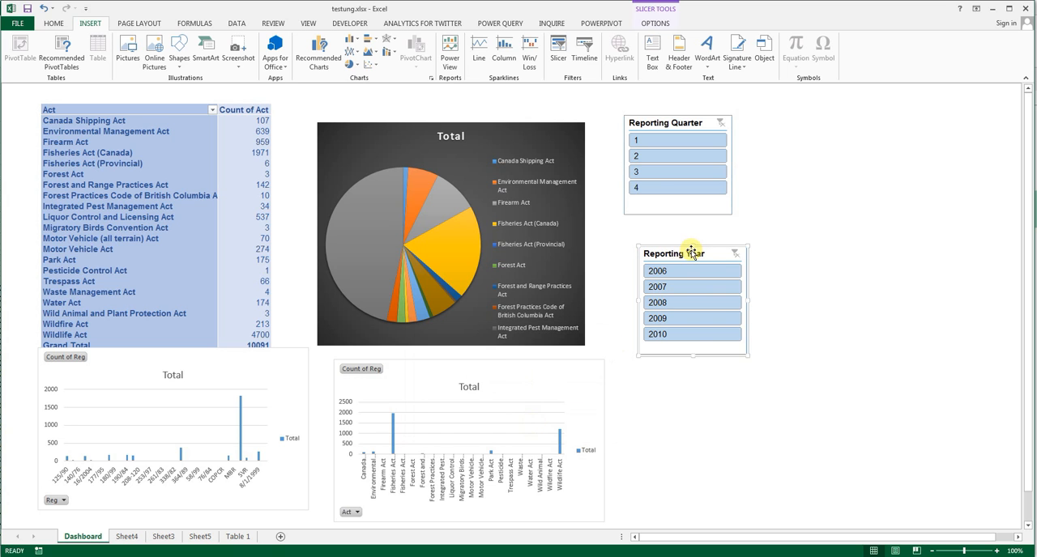
Review Reporting Year connections unchanged, then test filtering to quarter 3 and clear it
{"action": "left_click", "coordinate": [720, 253]}
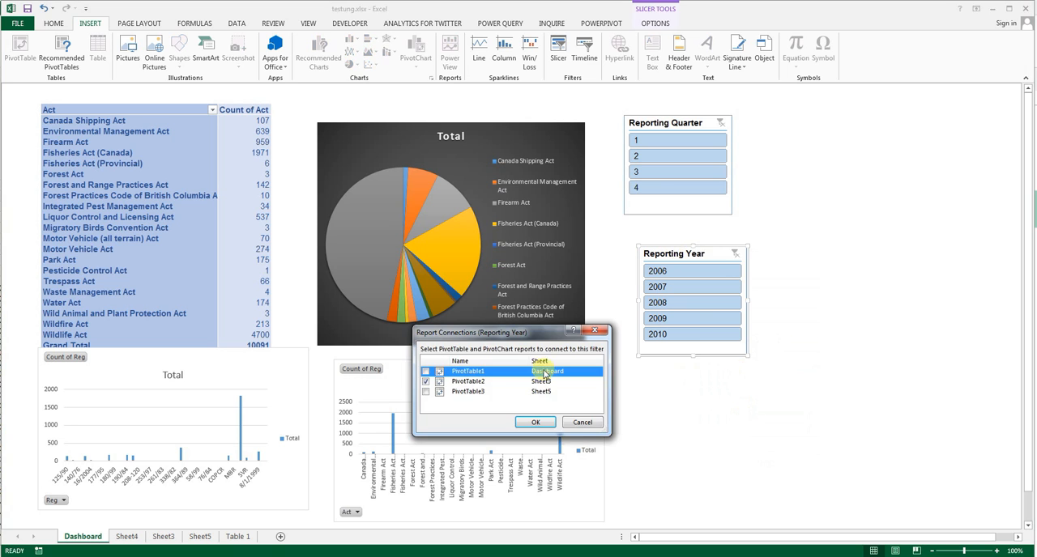
{"action": "left_click", "coordinate": [426, 372]}
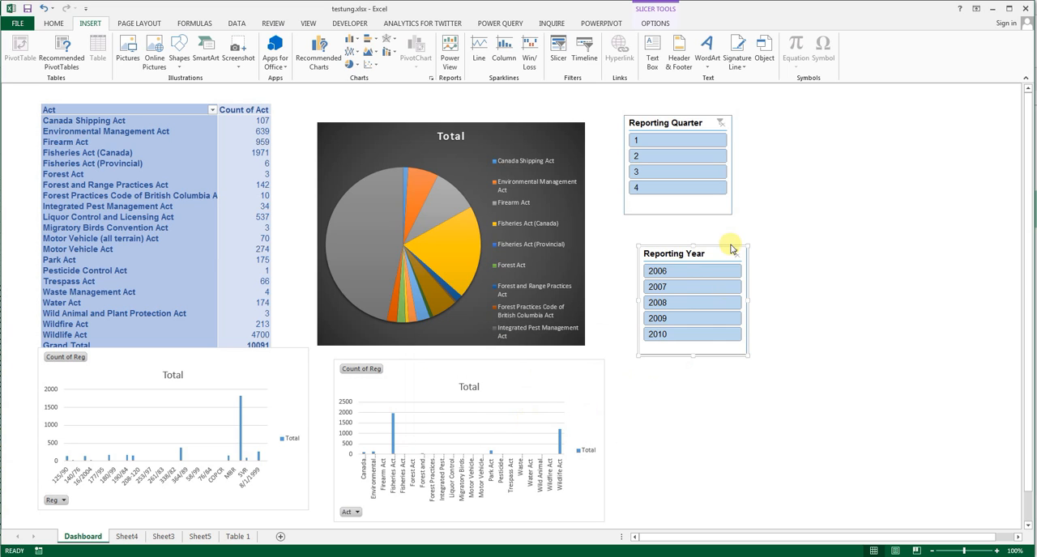
{"action": "left_click", "coordinate": [677, 171]}
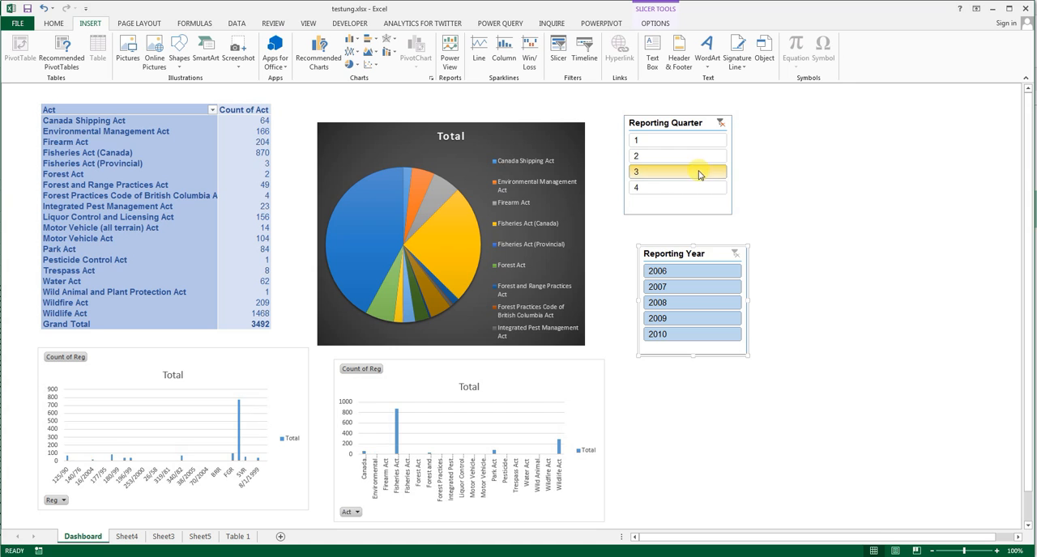
{"action": "left_click", "coordinate": [657, 287]}
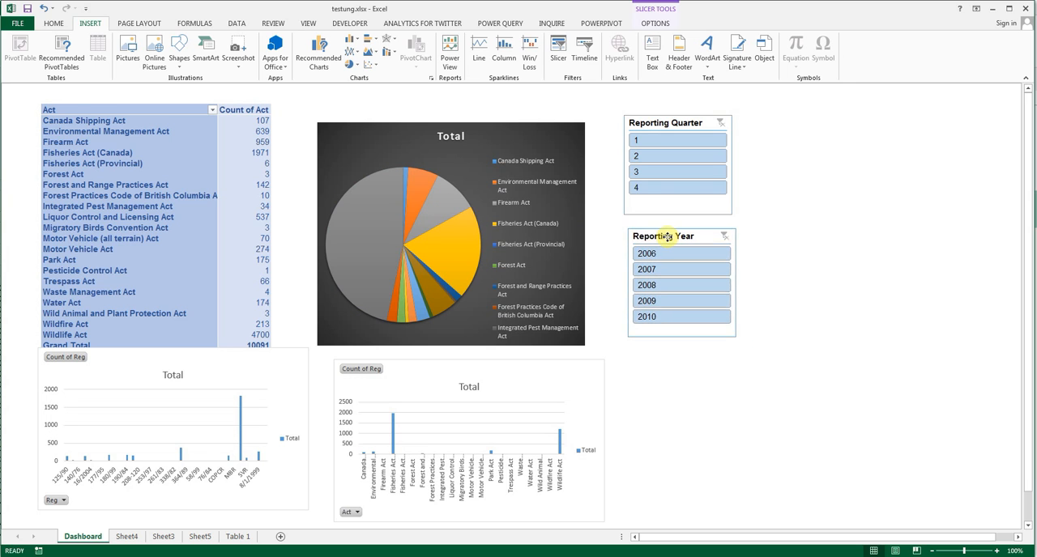
Link the Reporting Year slicer to all three PivotTables via Report Connections
{"action": "right_click", "coordinate": [680, 236]}
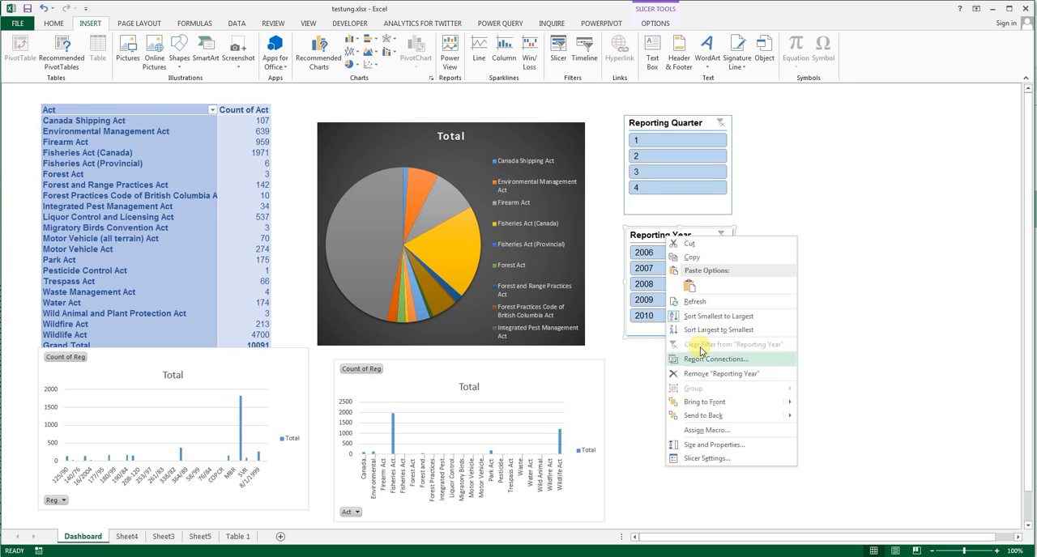
{"action": "left_click", "coordinate": [714, 358]}
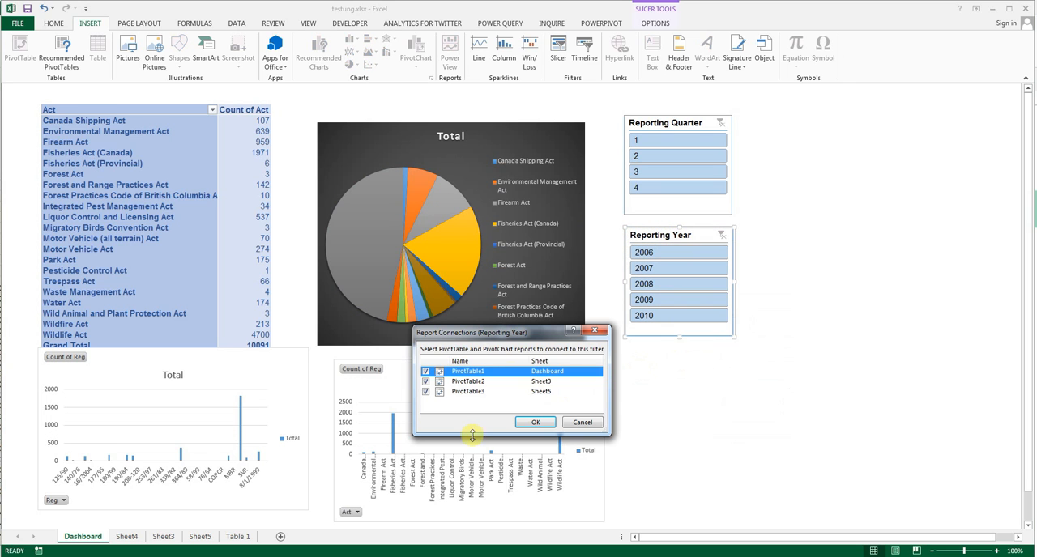
{"action": "left_click", "coordinate": [535, 422]}
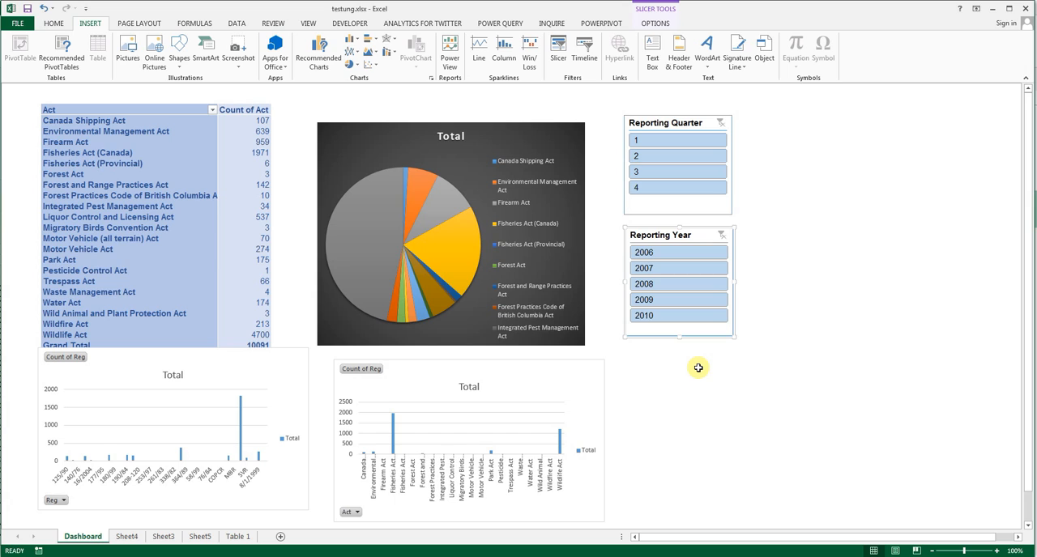
{"action": "left_click", "coordinate": [696, 366]}
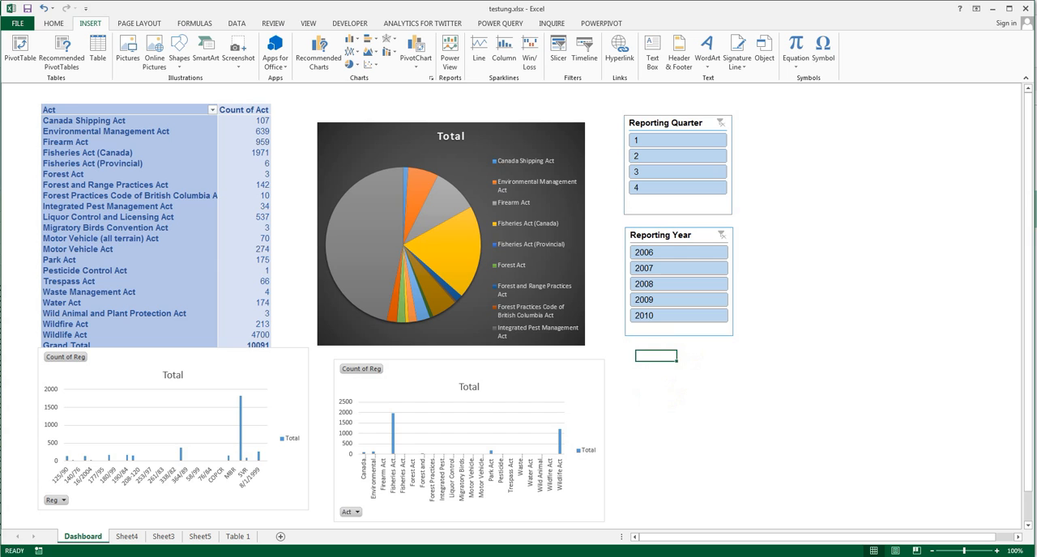
{"action": "left_click", "coordinate": [601, 33]}
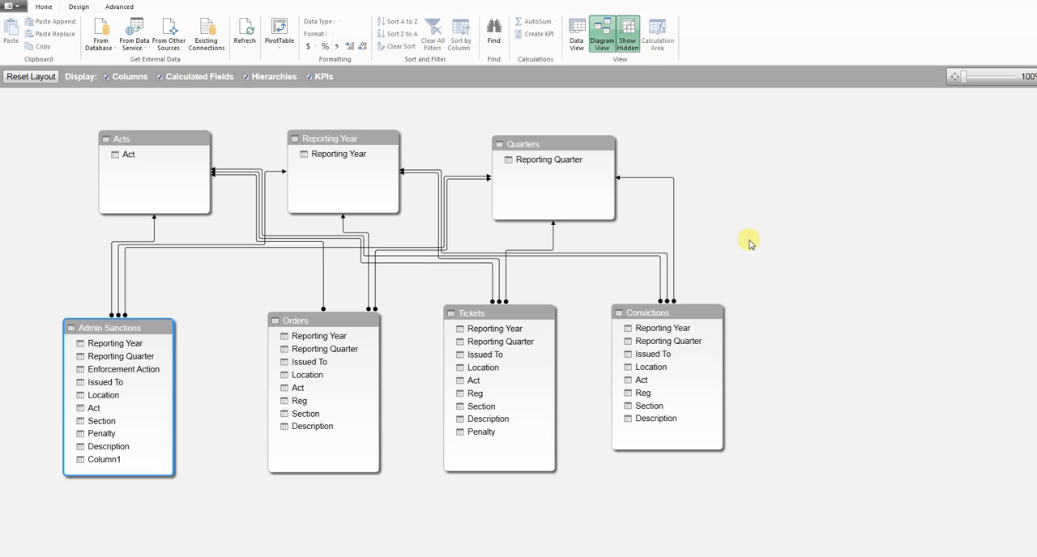
{"action": "mouse_move", "coordinate": [211, 132]}
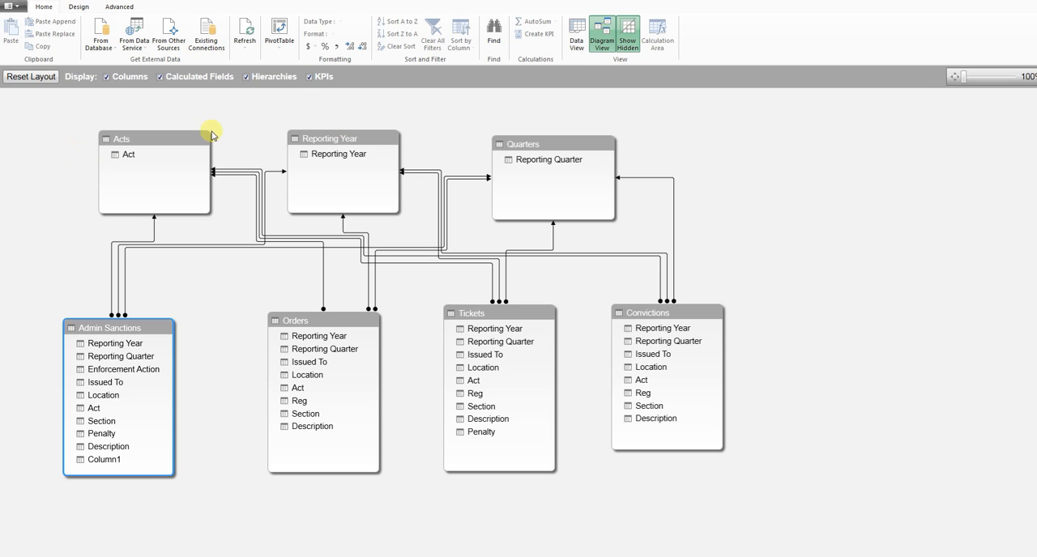
Choose Four Charts from the Power Pivot PivotTable dropdown
{"action": "left_click", "coordinate": [279, 33]}
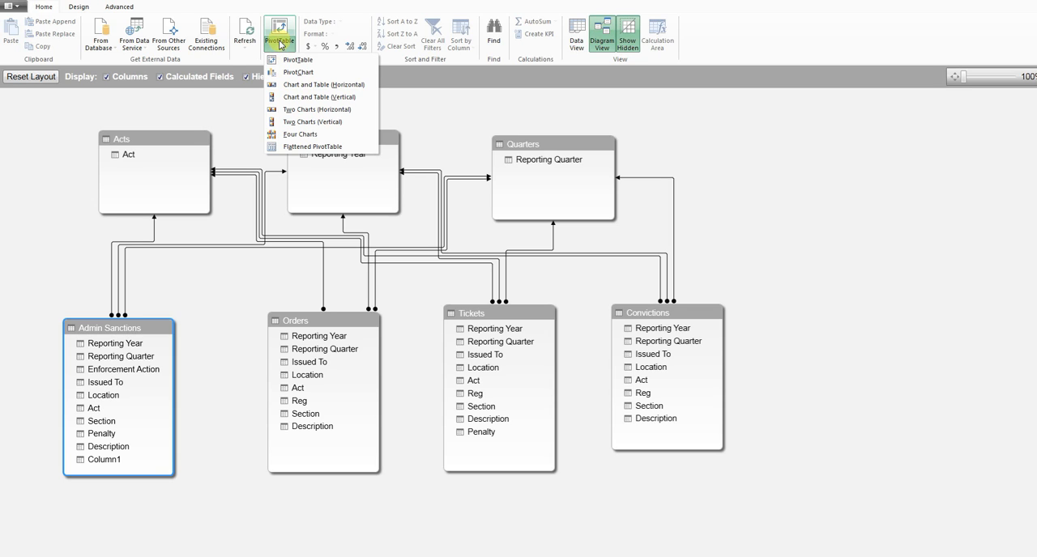
{"action": "mouse_move", "coordinate": [305, 134]}
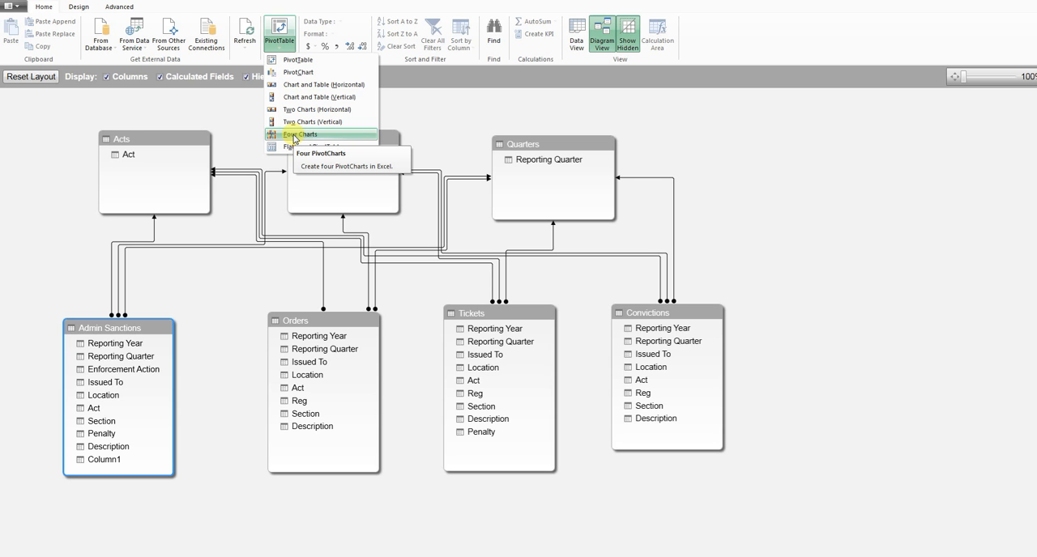
{"action": "left_click", "coordinate": [300, 134]}
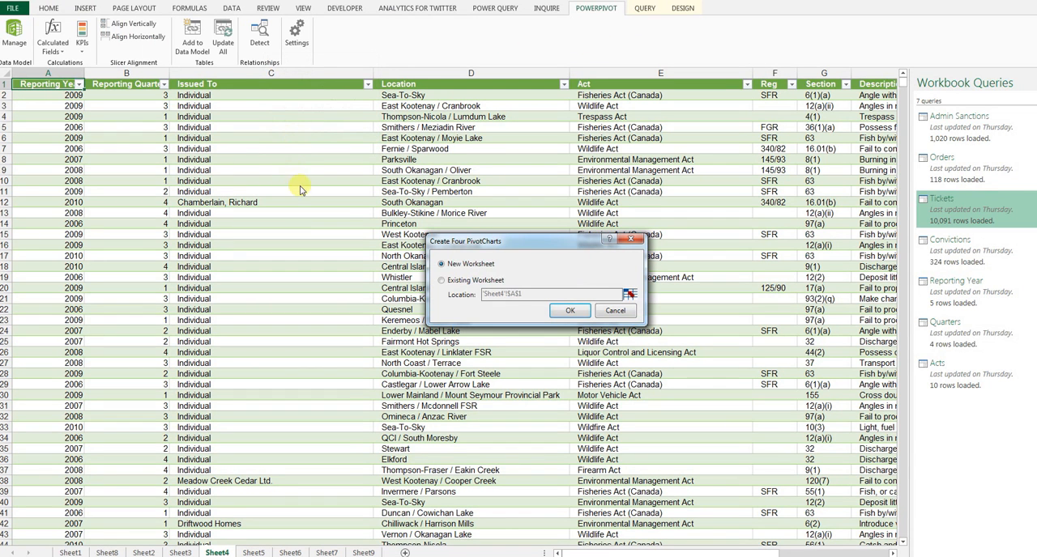
Place the four data-model pivot charts on a new worksheet
{"action": "left_click", "coordinate": [570, 310]}
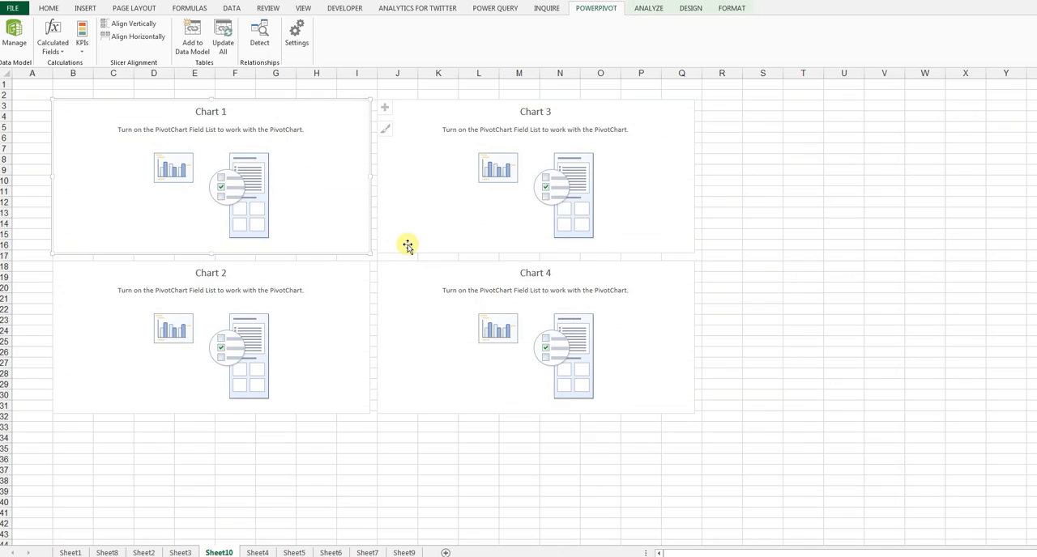
{"action": "mouse_move", "coordinate": [298, 162]}
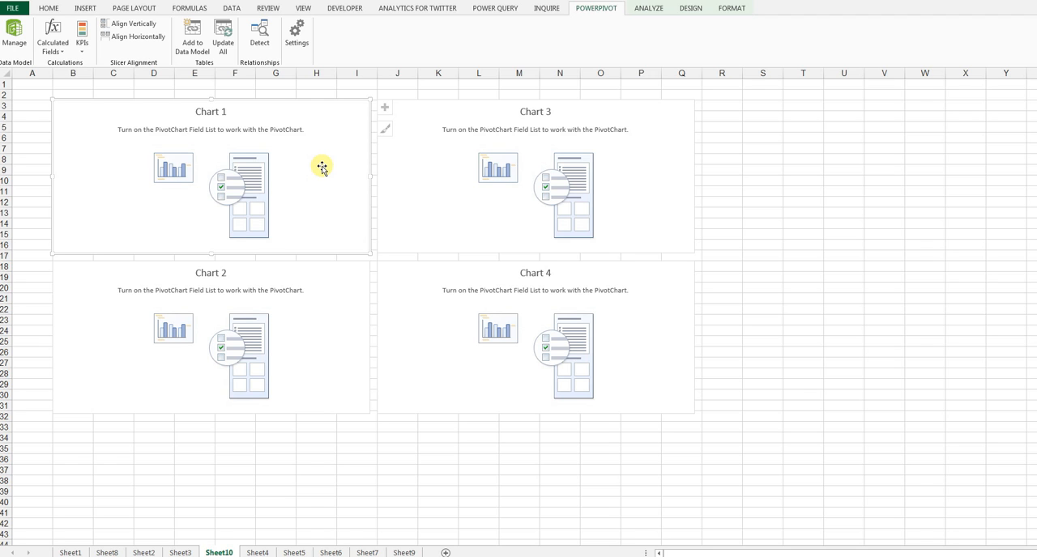
{"action": "mouse_move", "coordinate": [299, 200]}
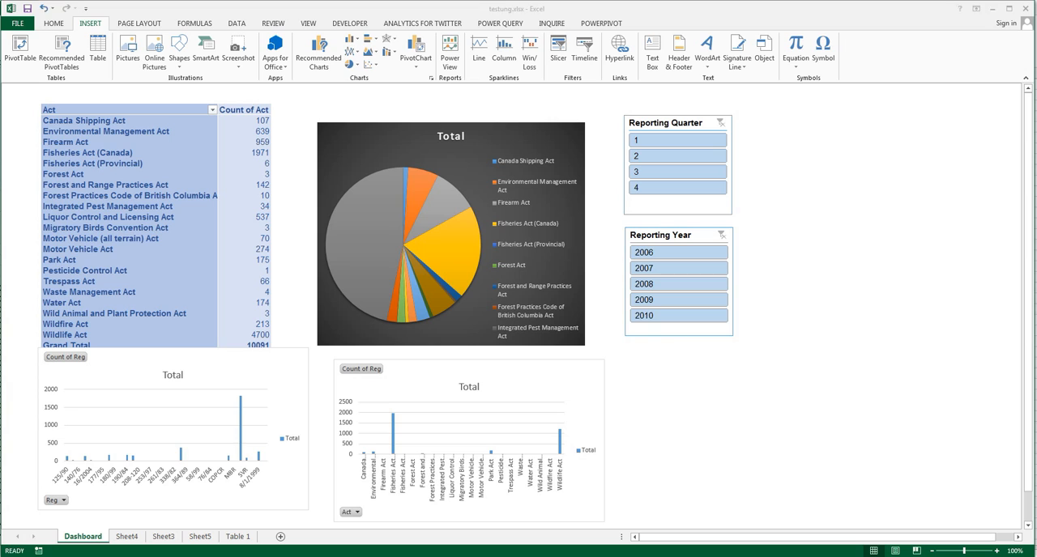
On the Dashboard, bring up the Reporting Year slicer's context menu
{"action": "right_click", "coordinate": [678, 267]}
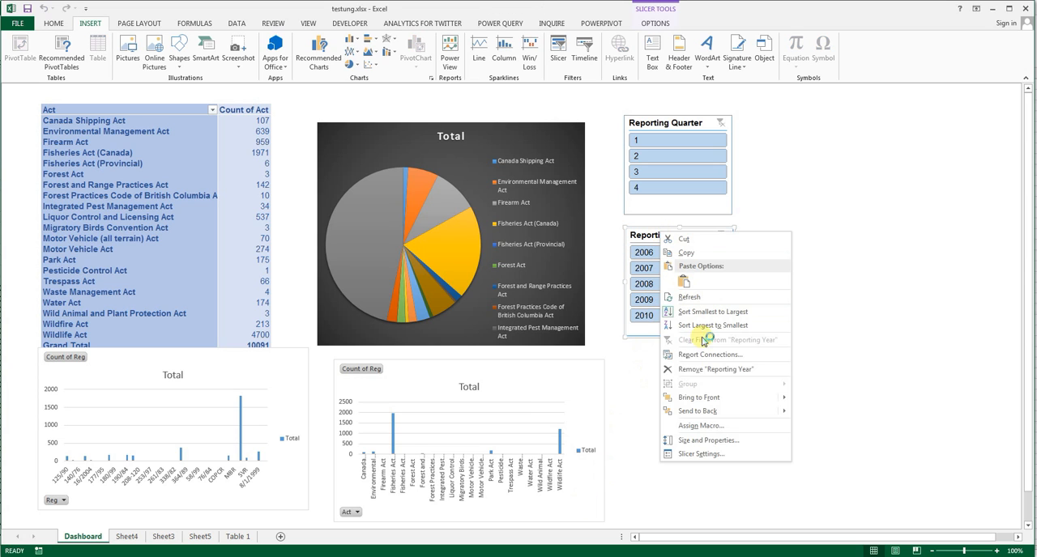
{"action": "mouse_move", "coordinate": [701, 355]}
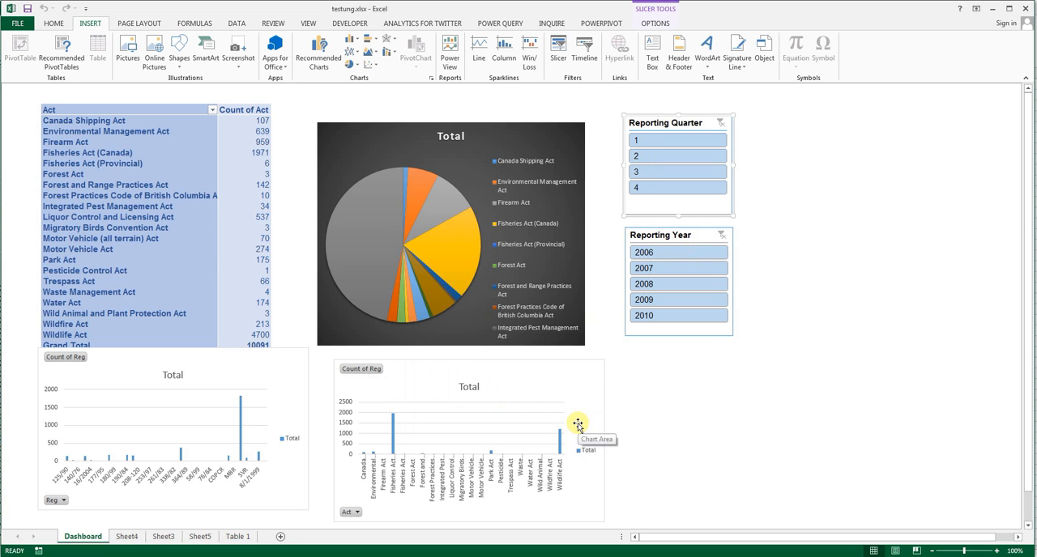
{"action": "mouse_move", "coordinate": [651, 414]}
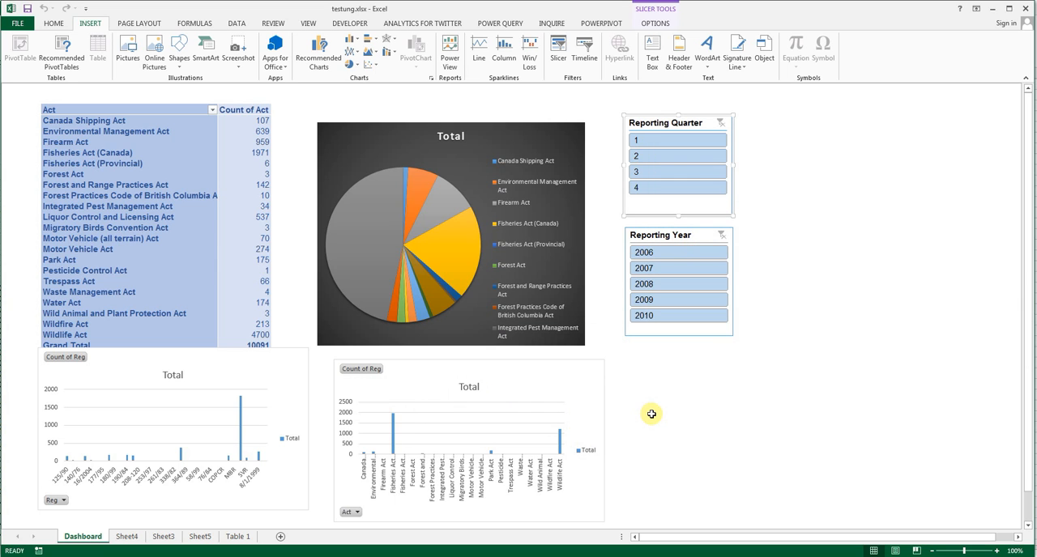